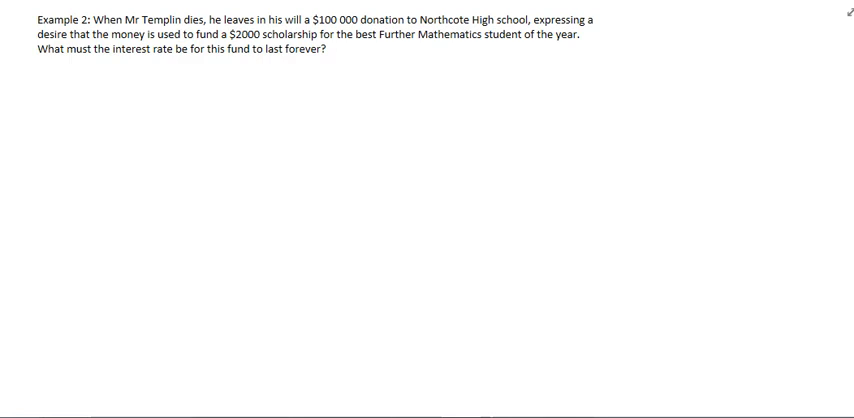
{"action": "mouse_move", "coordinate": [284, 48]}
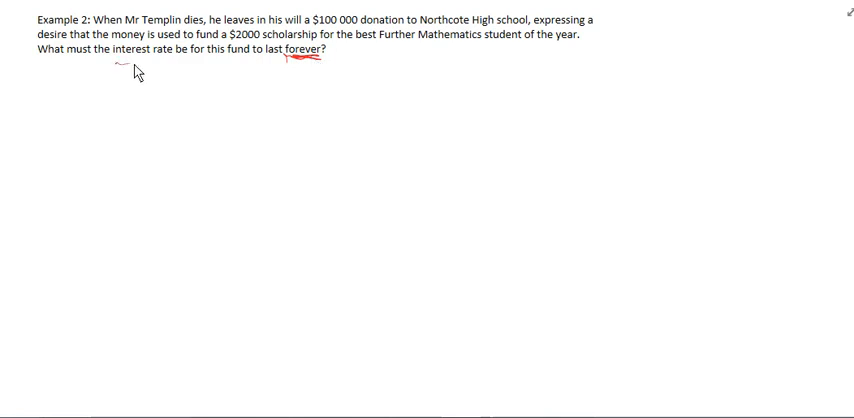
Underline 'interest rate' in the Example 2 question with the red pen.
{"action": "left_click_drag", "start_coordinate": [112, 68], "coordinate": [150, 68]}
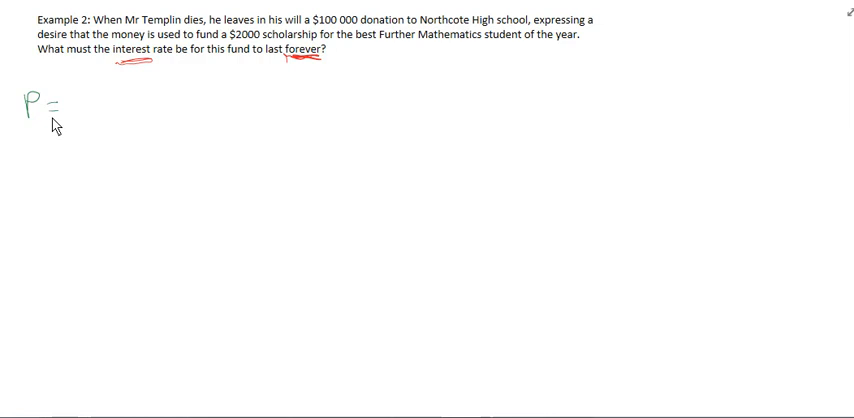
Handwrite the givens P = 100 000 and Pmt = 2000 under the question.
{"action": "type", "text": "100"}
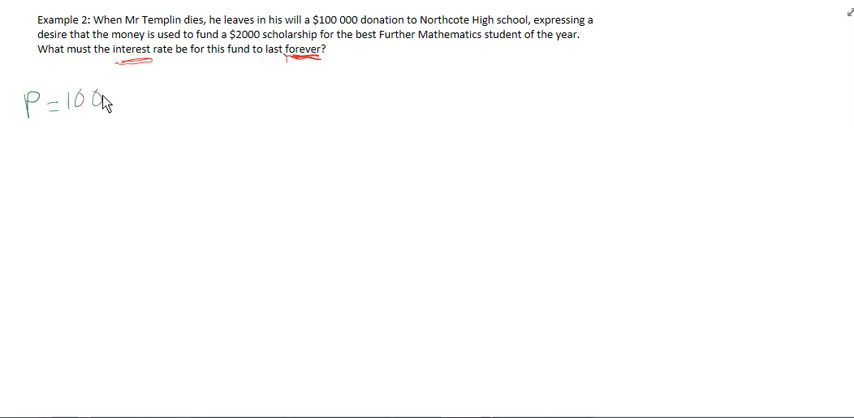
{"action": "type", "text": "000"}
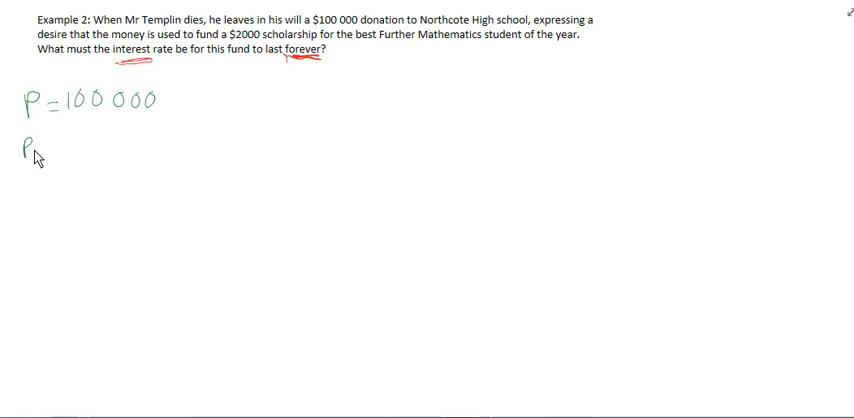
{"action": "type", "text": "mt ="}
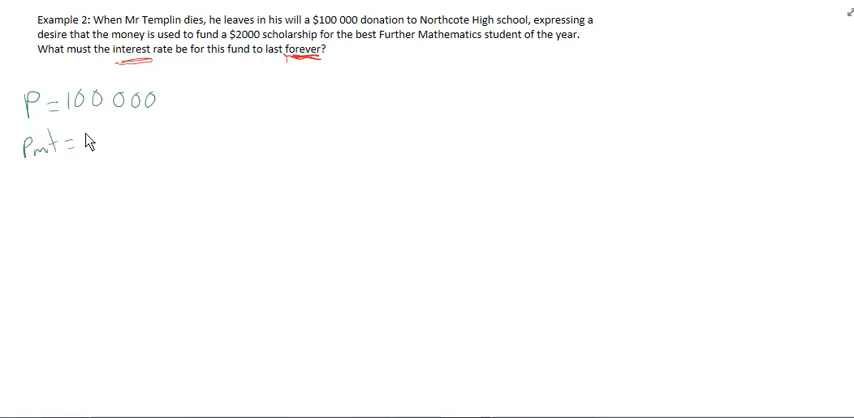
{"action": "type", "text": "2000"}
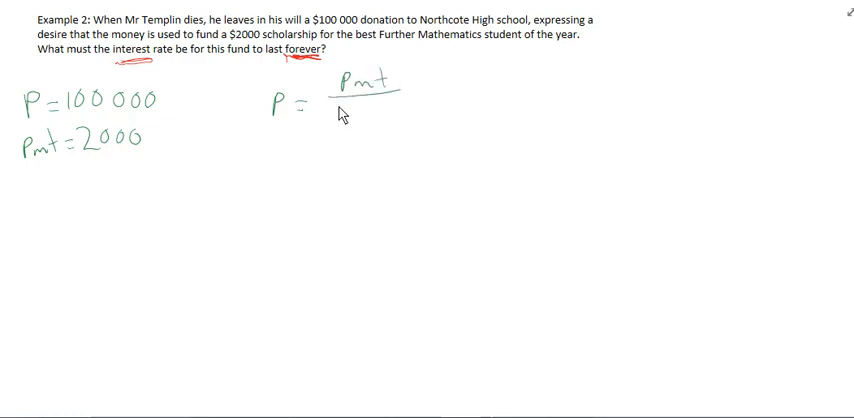
Handwrite P = Pmt/(r/100), substitute 100000 = 2000/(r/100), and conclude r = 2%.
{"action": "type", "text": "r/100"}
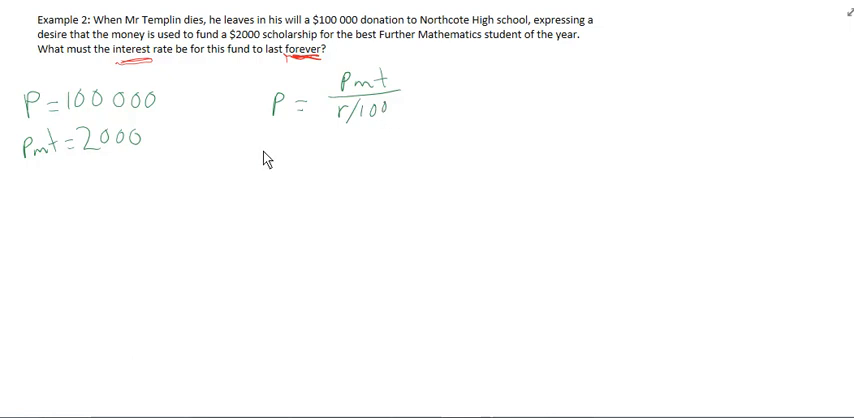
{"action": "type", "text": "1000"}
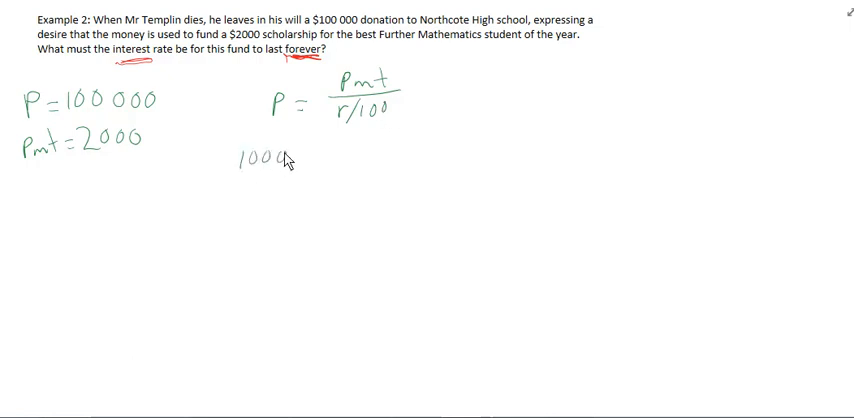
{"action": "type", "text": "100000 ="}
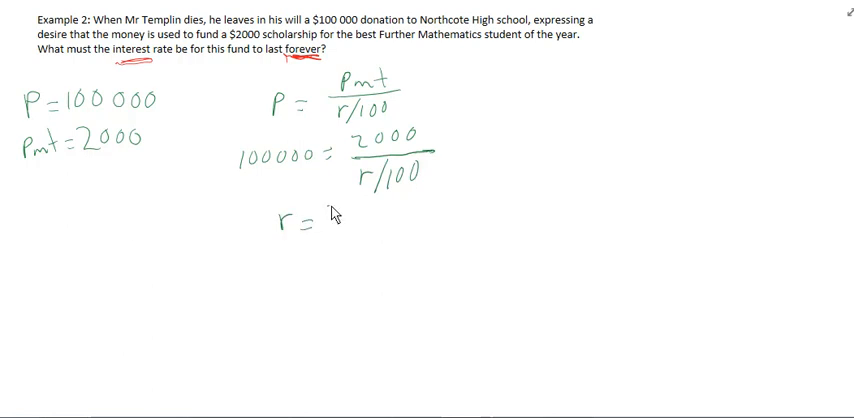
{"action": "type", "text": "2%"}
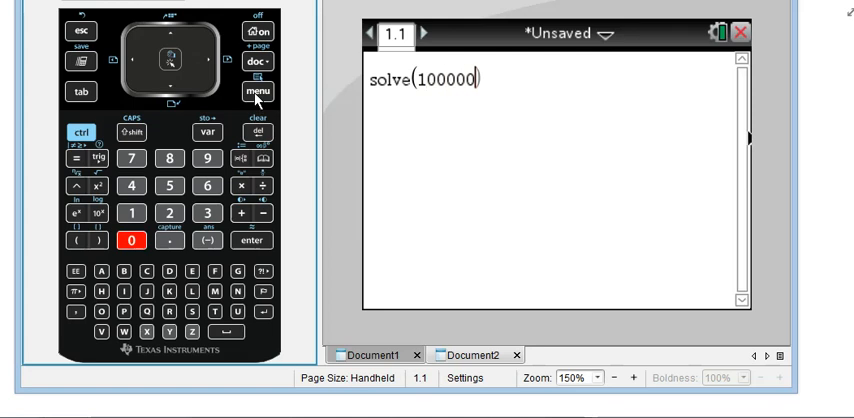
Enter solve(100000=2000/(r/100),r) on the TI-Nspire keypad and get r = 2.
{"action": "left_click", "coordinate": [58, 160]}
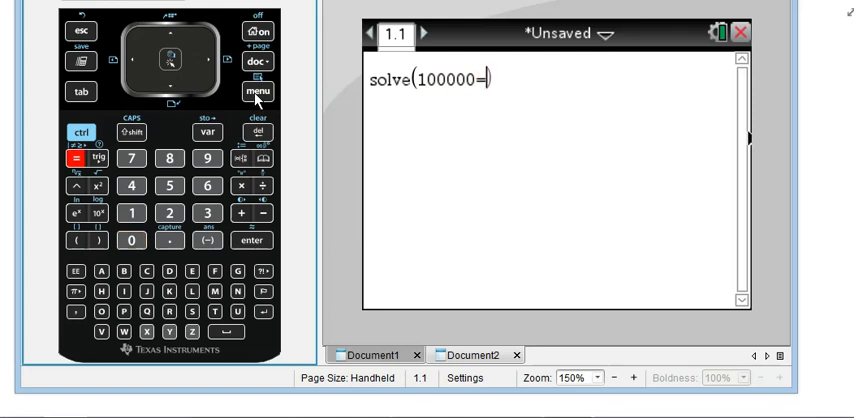
{"action": "left_click", "coordinate": [168, 212]}
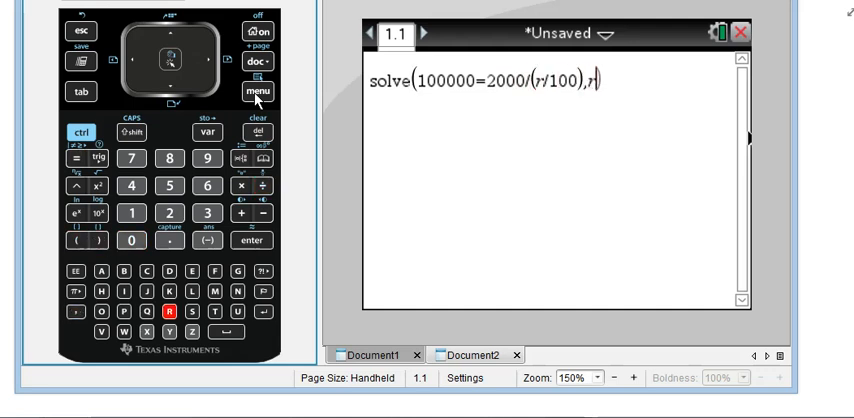
{"action": "key", "text": "enter"}
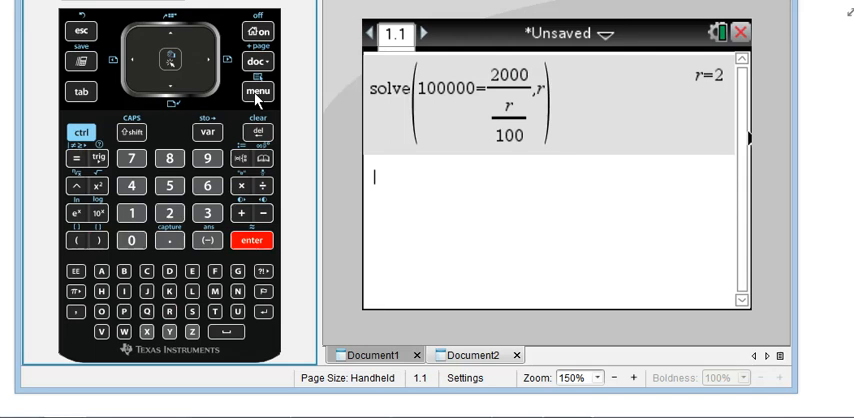